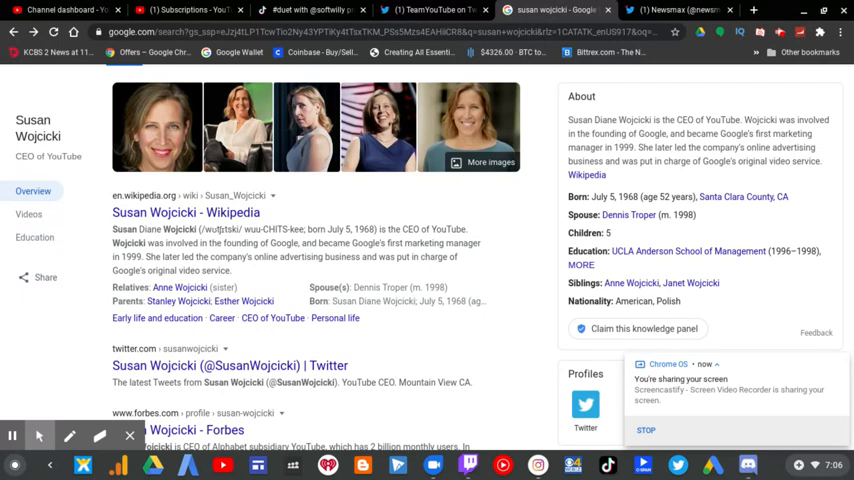
mouse_move(542, 345)
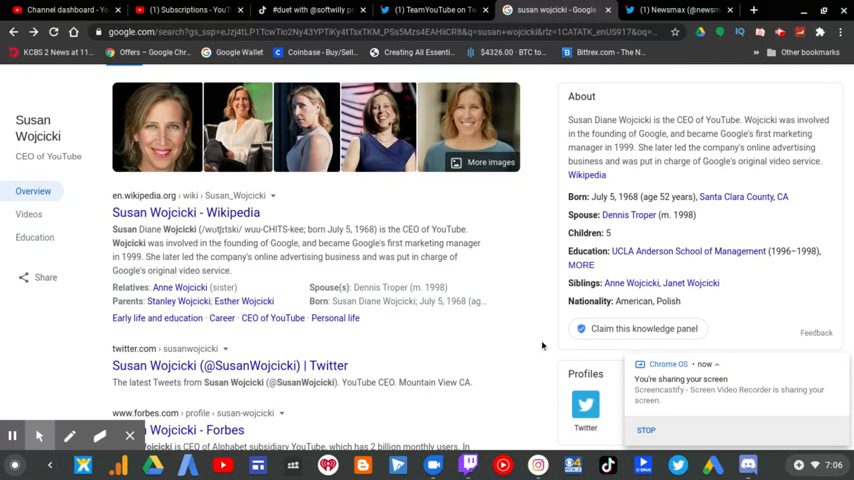
mouse_move(534, 333)
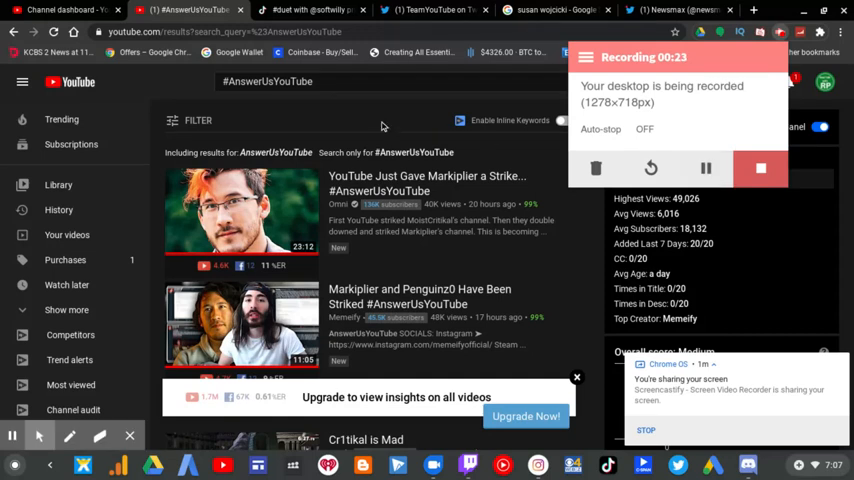
mouse_move(372, 120)
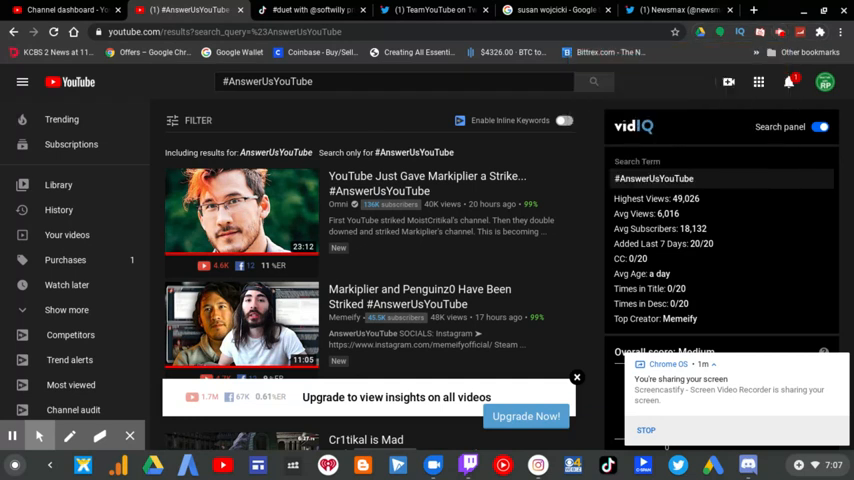
Scroll down through the #AnswerUsYouTube video results to see more uploads
scroll(down, 3)
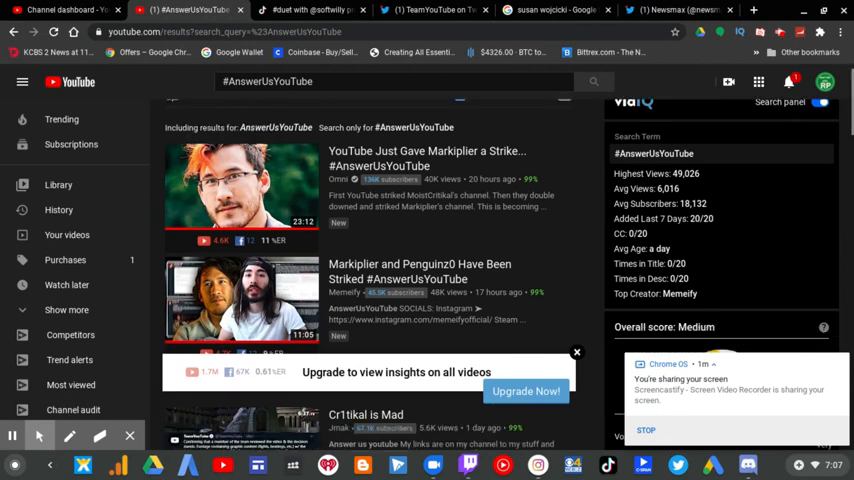
scroll(down, 3)
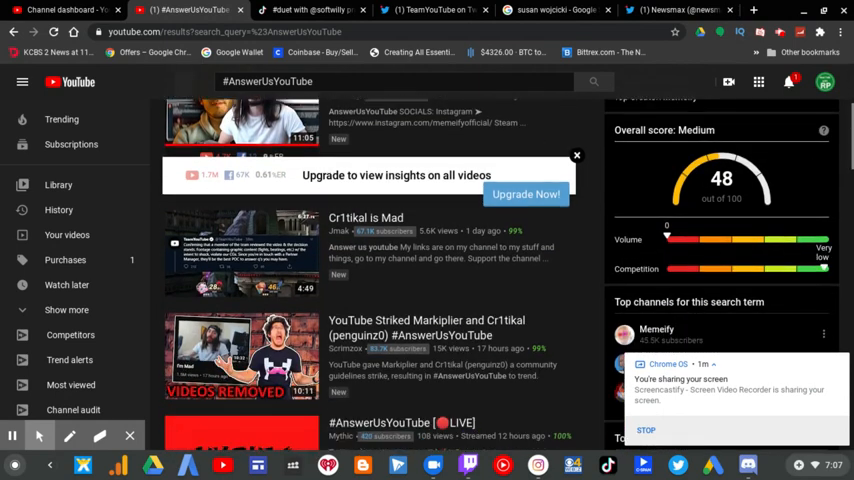
scroll(down, 3)
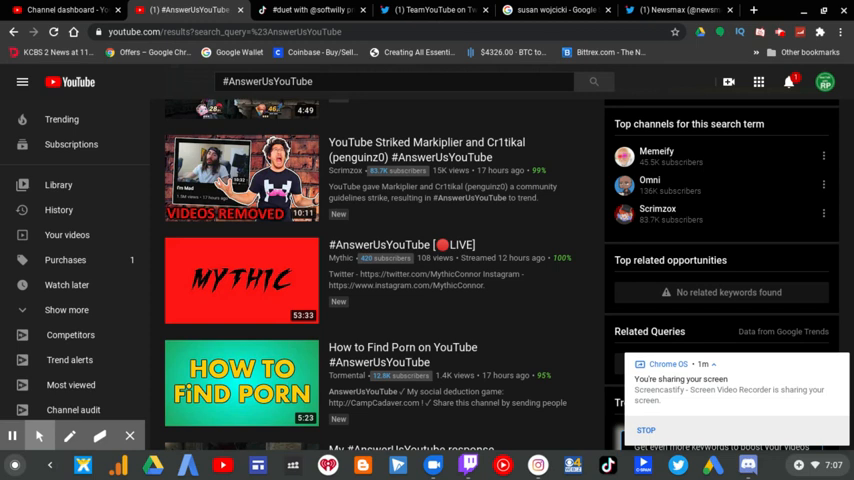
scroll(down, 3)
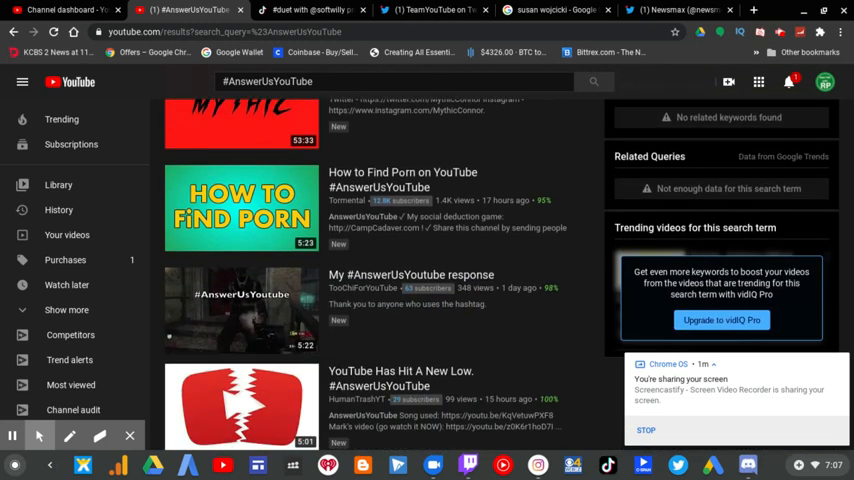
scroll(down, 3)
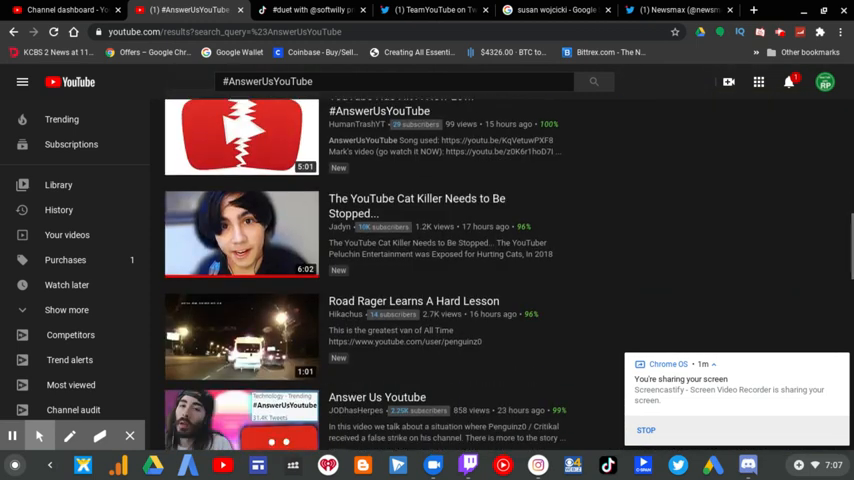
scroll(down, 3)
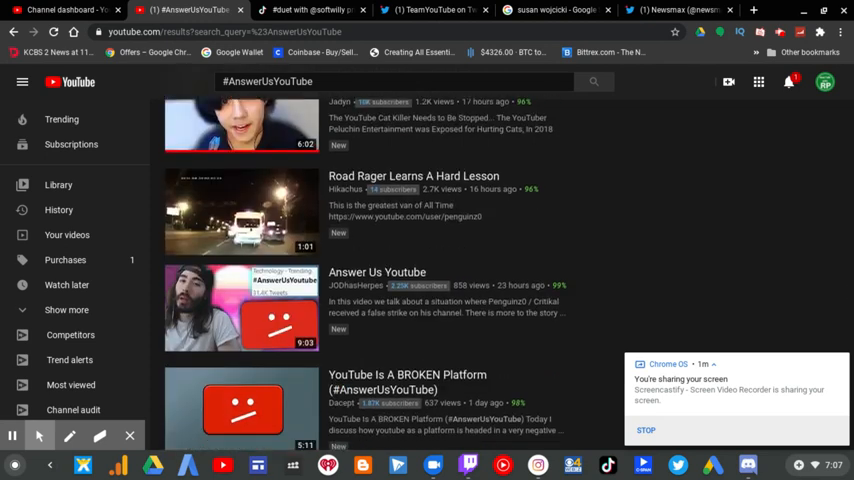
scroll(down, 3)
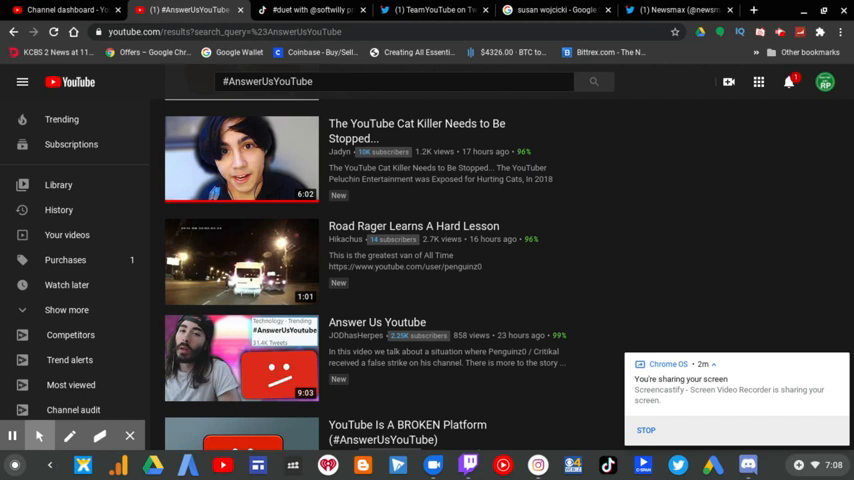
scroll(down, 3)
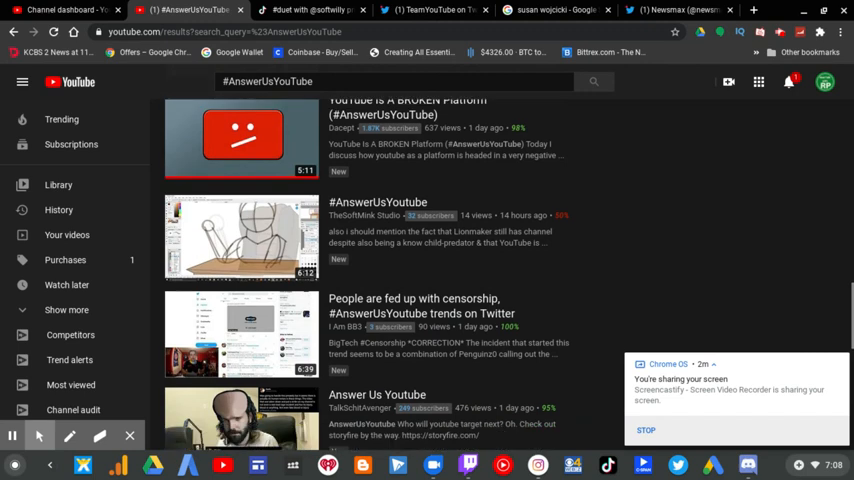
scroll(down, 3)
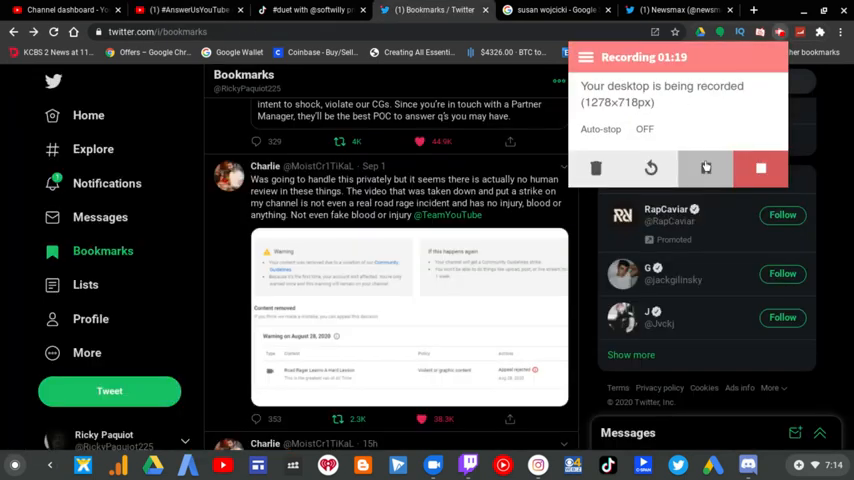
Open Markiplier's quoted #AnswerUsYouTube thread from Bookmarks, then return to the Susan Wojcicki Google result
click(705, 168)
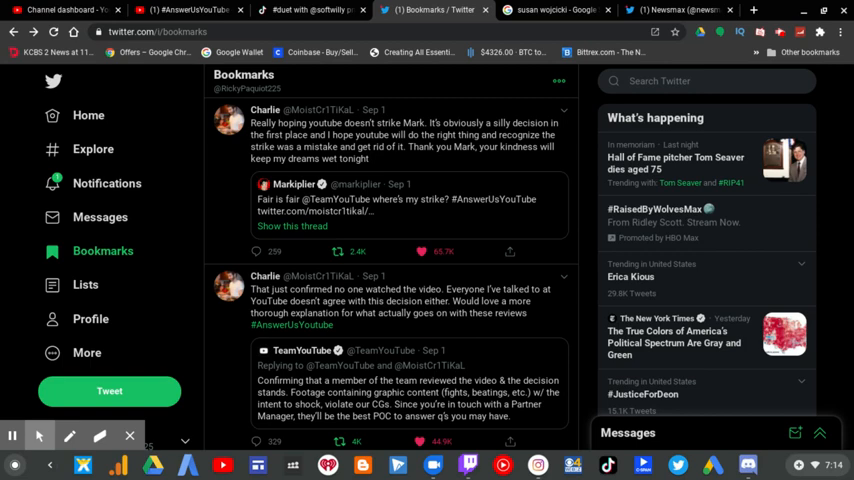
scroll(down, 3)
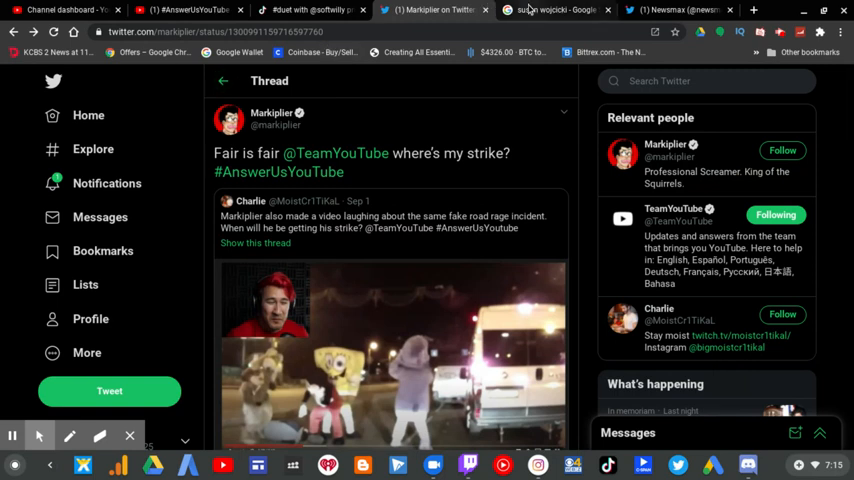
click(565, 9)
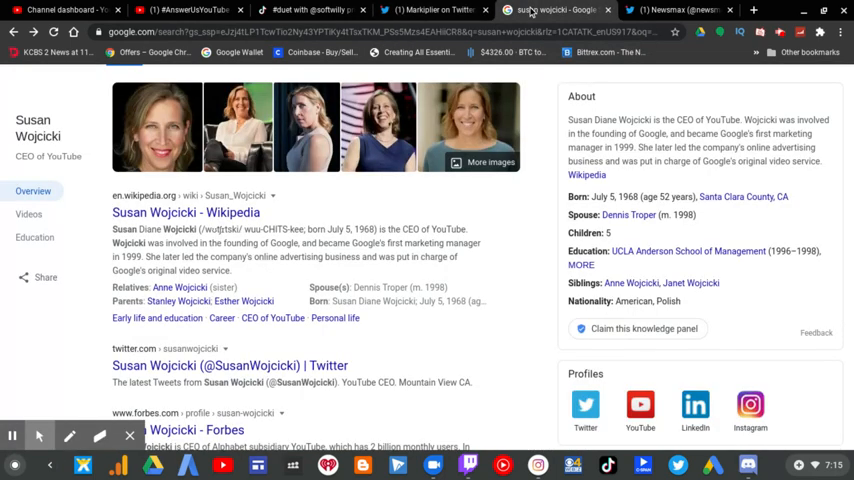